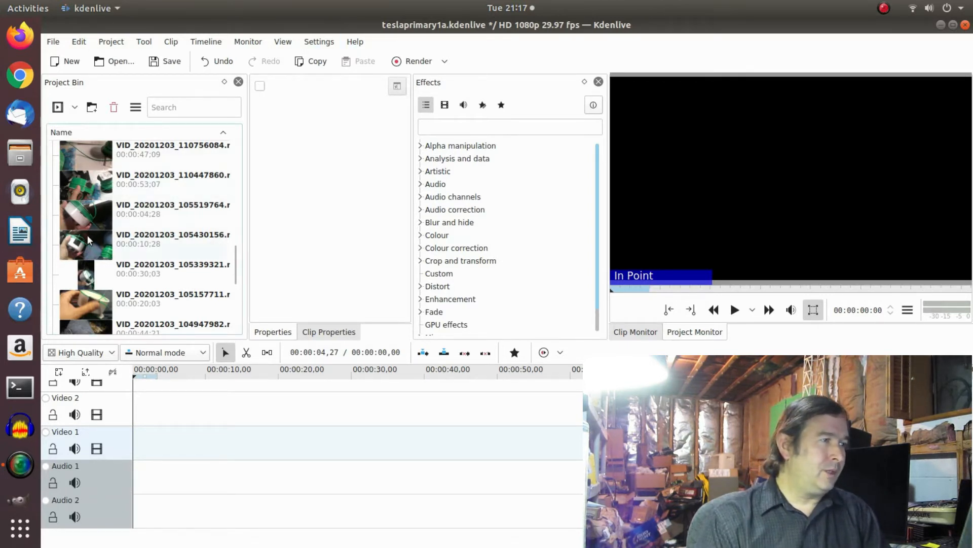
Step: Preview the recorded clips and play back the 30-second portrait clip in the monitor
click(143, 239)
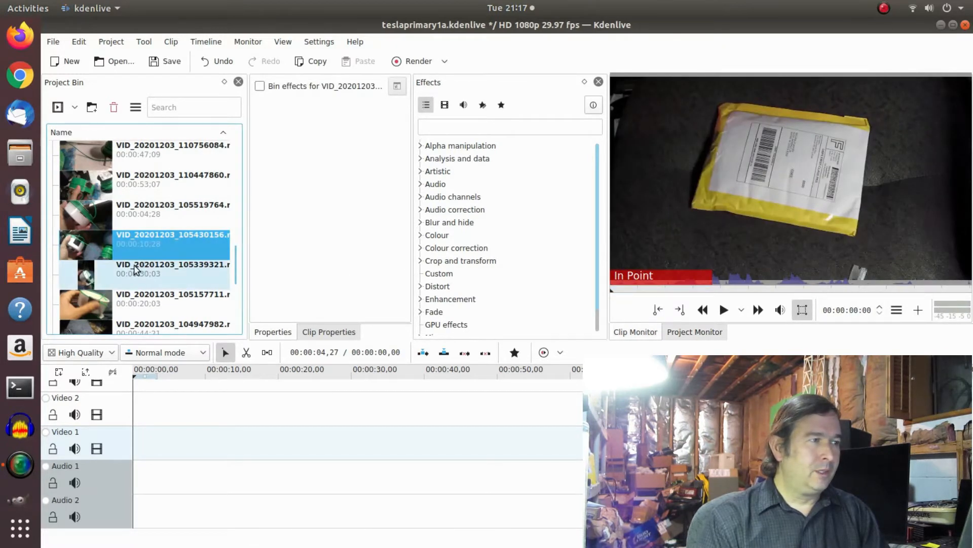
click(173, 268)
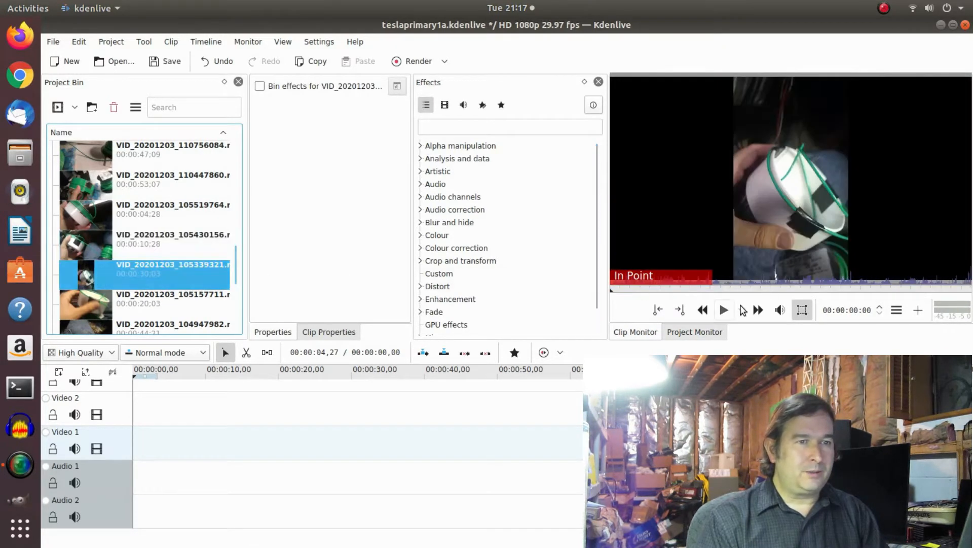
click(722, 310)
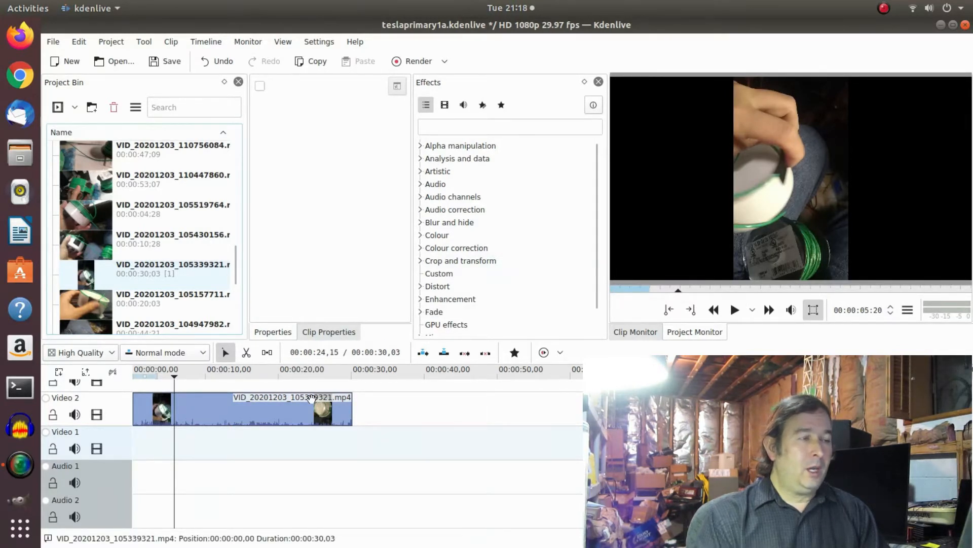
Step: Expand the Crop and transform effect group and select the Video 2 clip to show its effect stack
click(285, 409)
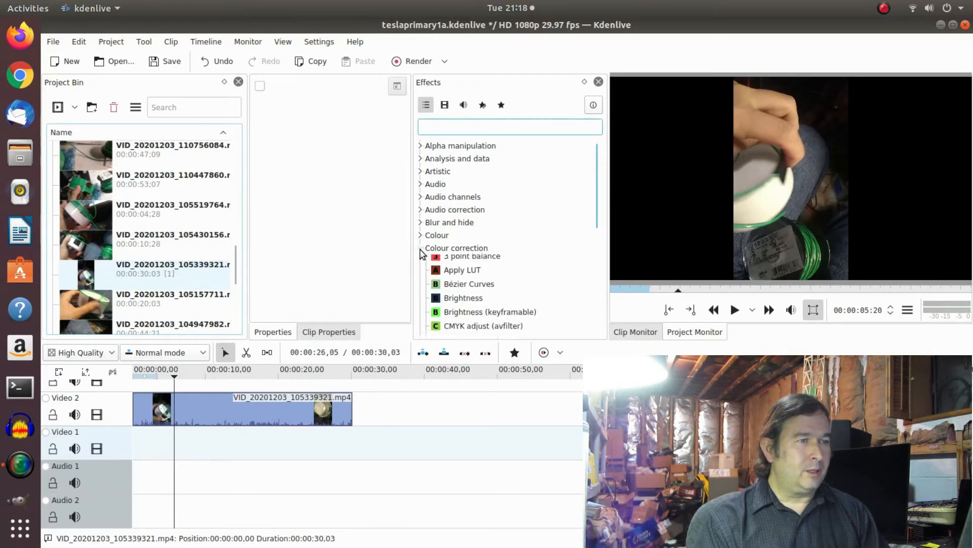
click(460, 261)
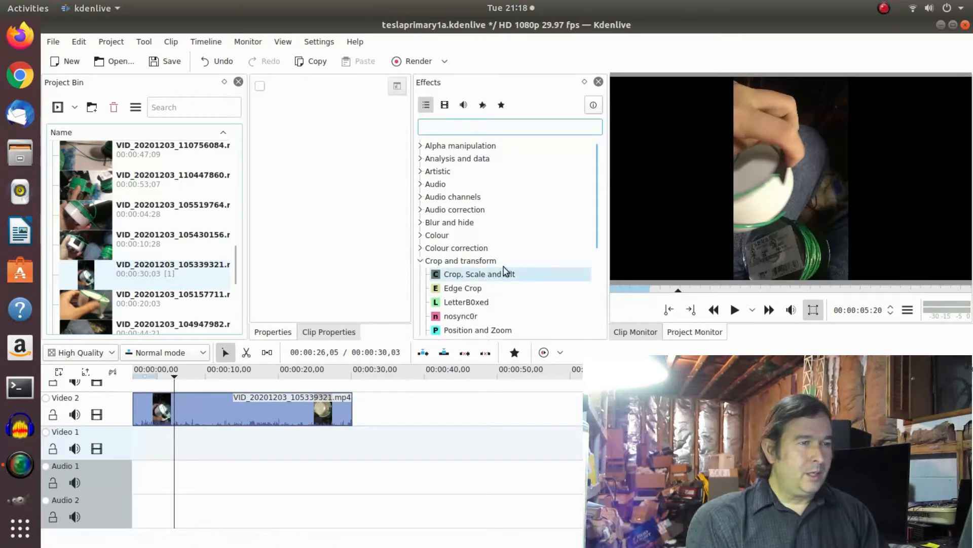
scroll(down, 3)
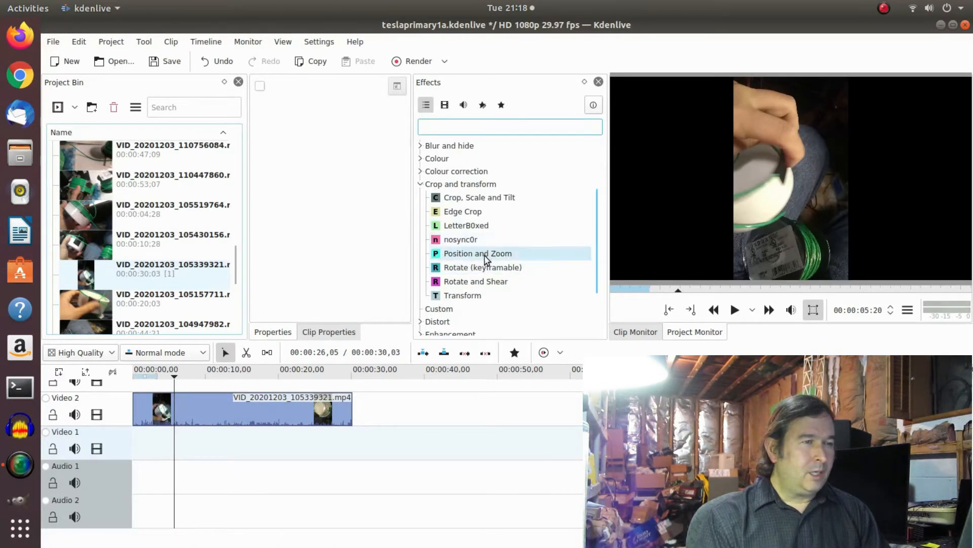
mouse_move(472, 258)
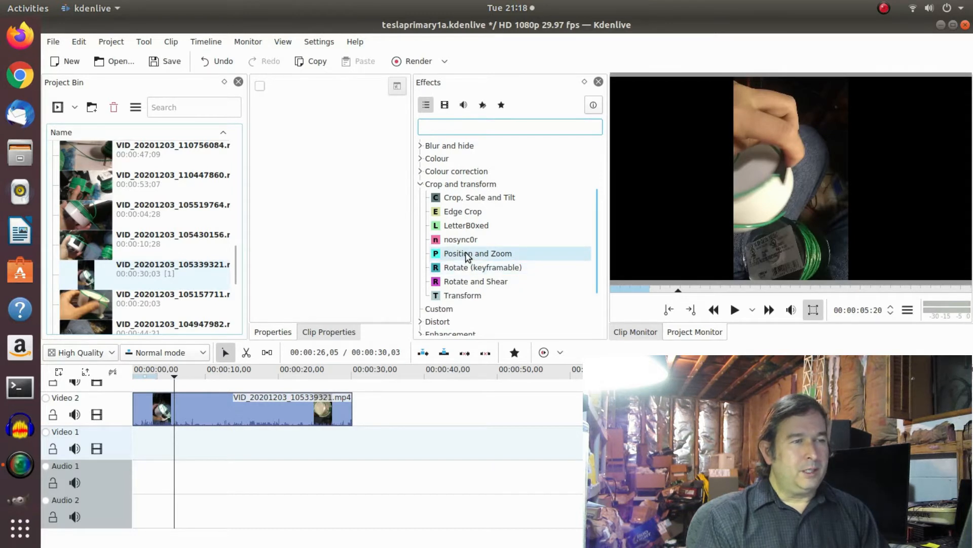
mouse_move(478, 254)
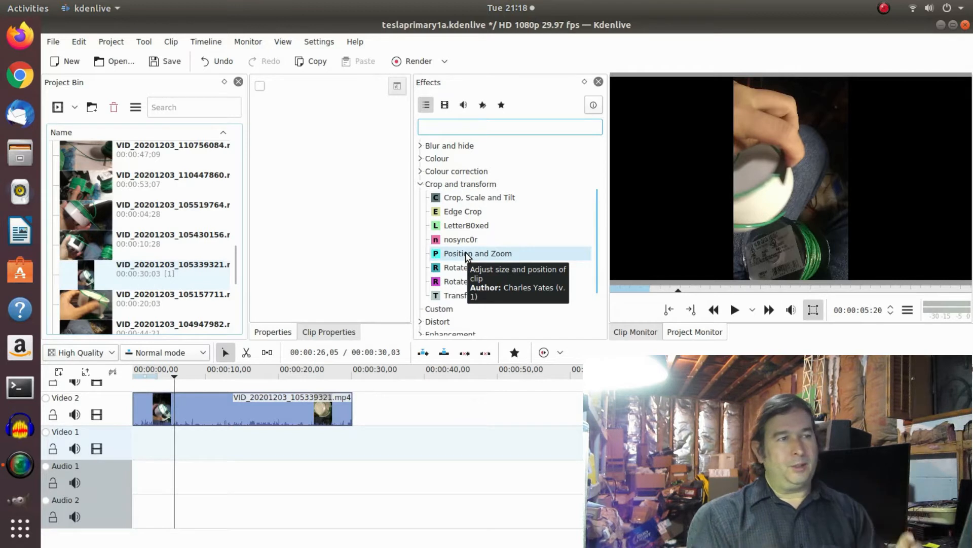
click(242, 409)
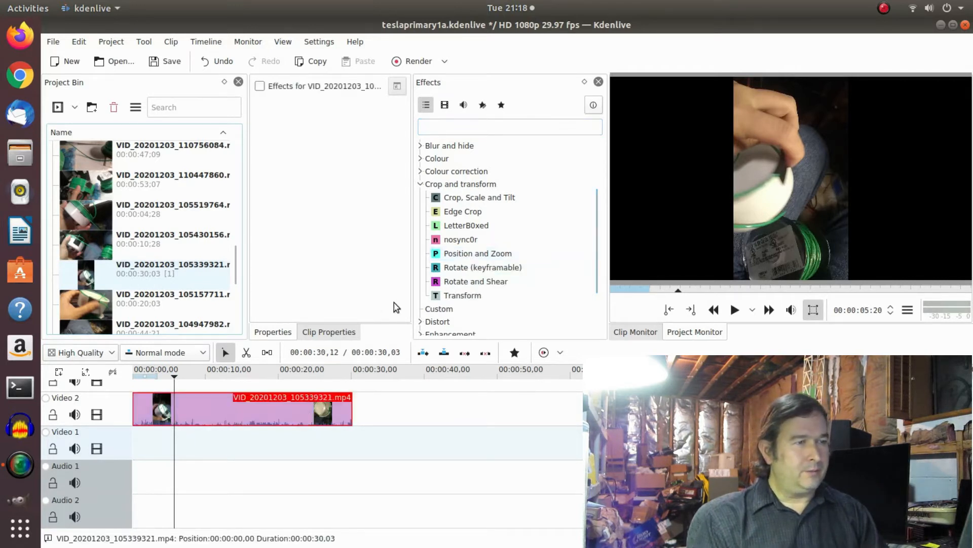
double_click(483, 267)
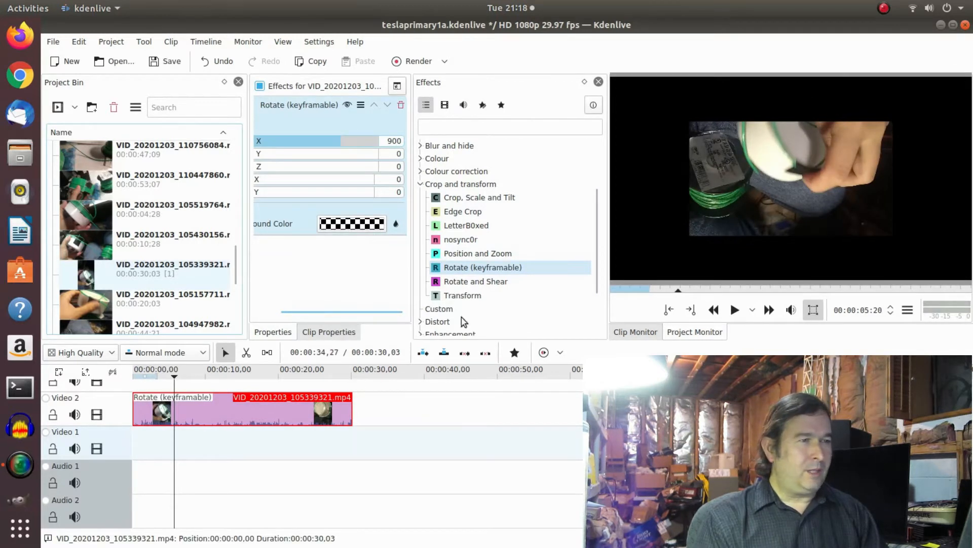
mouse_move(438, 260)
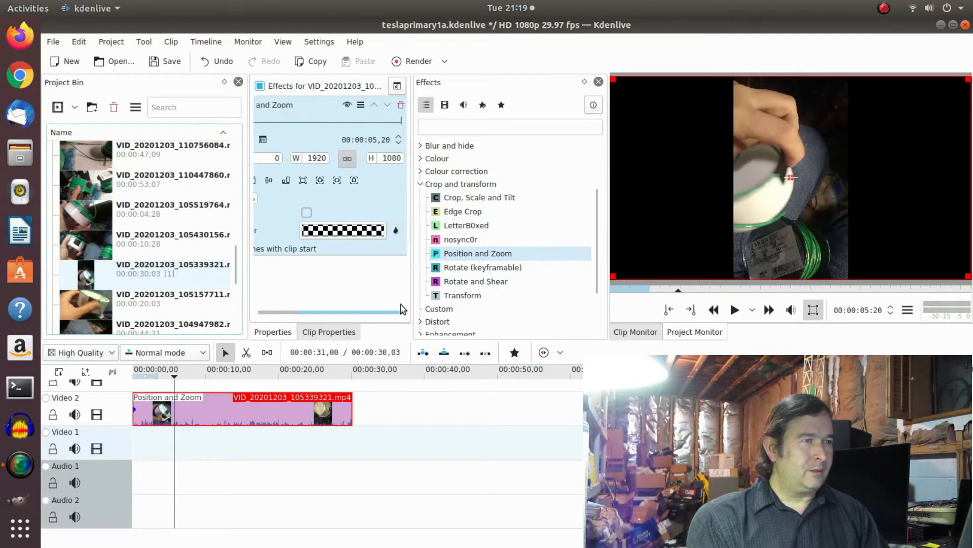
click(402, 104)
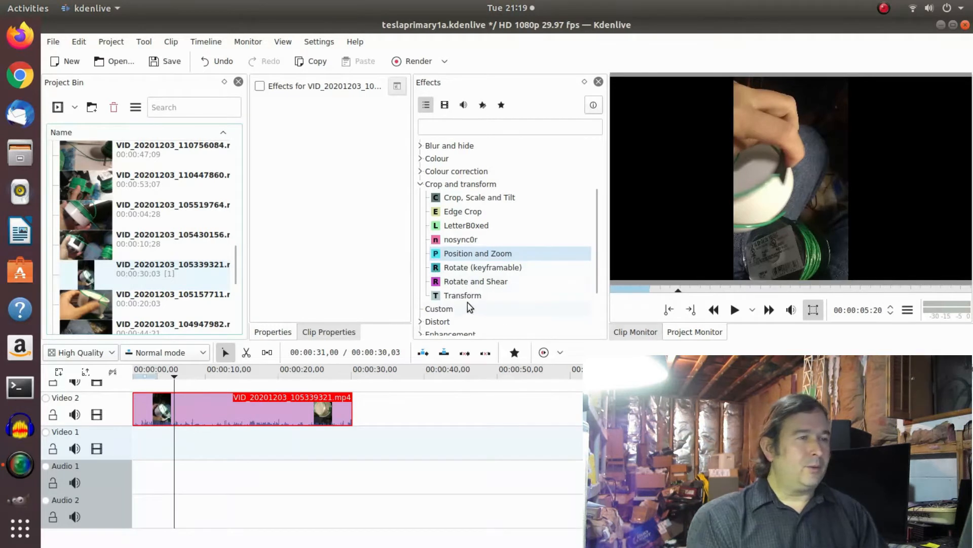
mouse_move(459, 298)
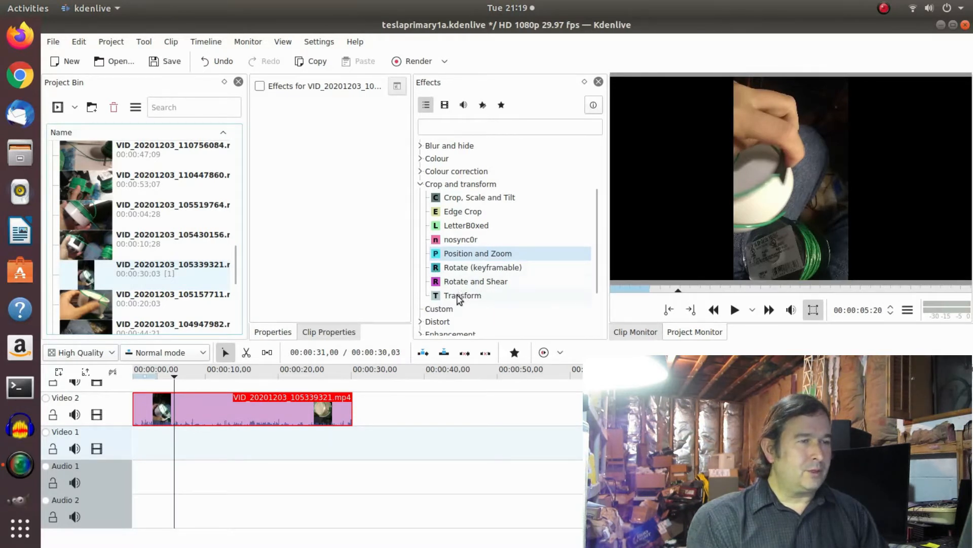
Step: Apply the Transform effect to the Video 2 clip and reselect it to show the effect settings
double_click(463, 295)
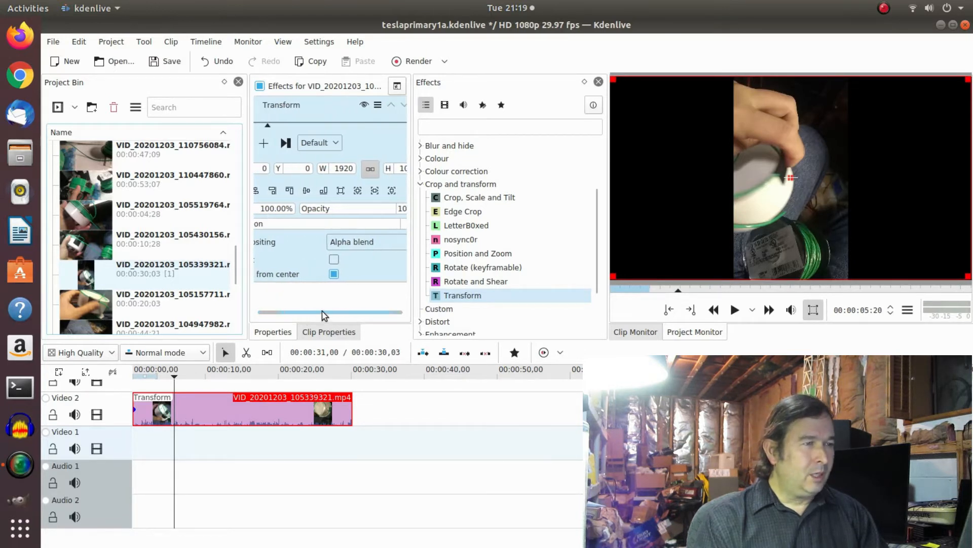
click(268, 105)
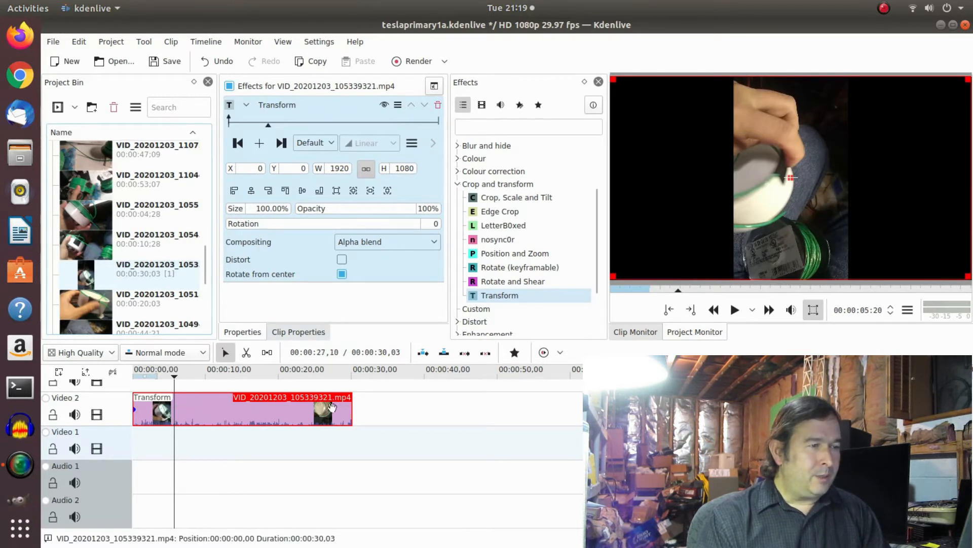
click(256, 413)
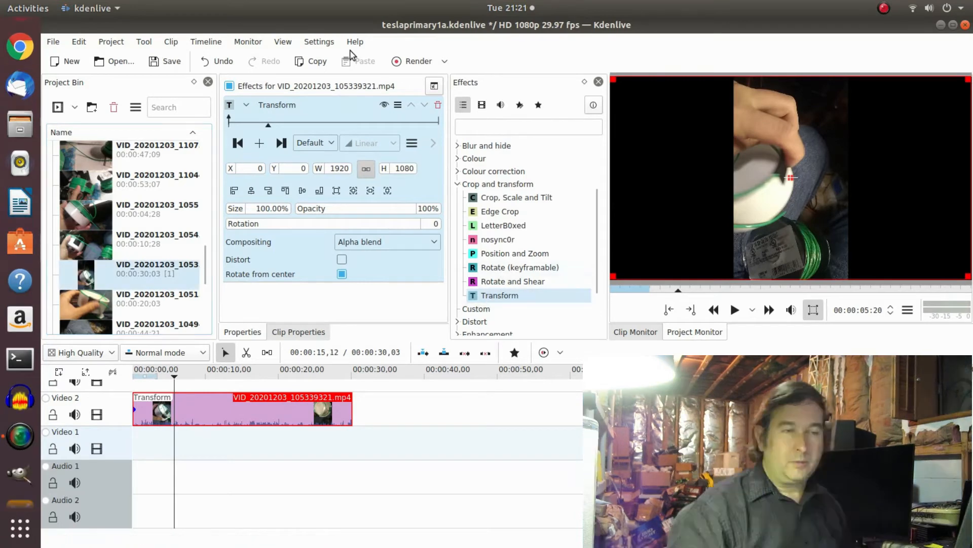
mouse_move(369, 297)
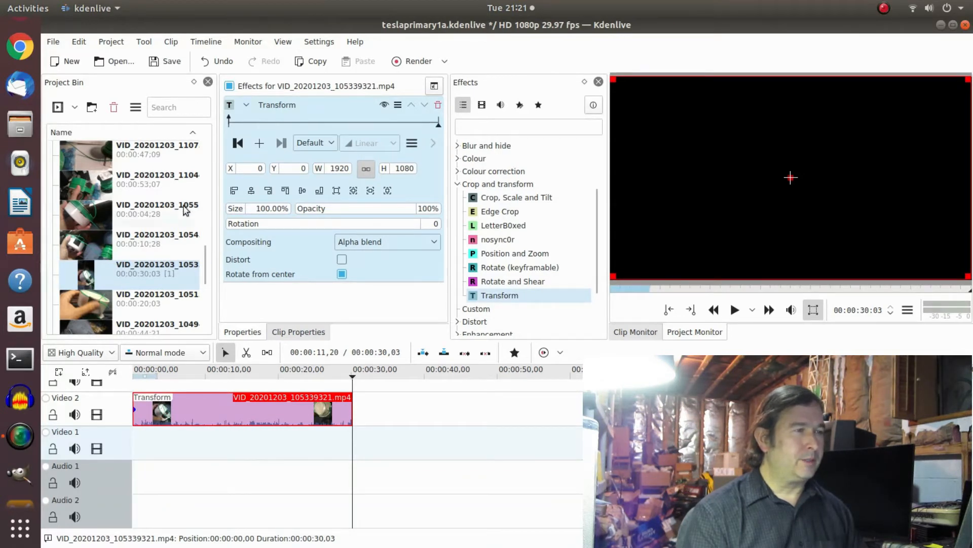
mouse_move(281, 306)
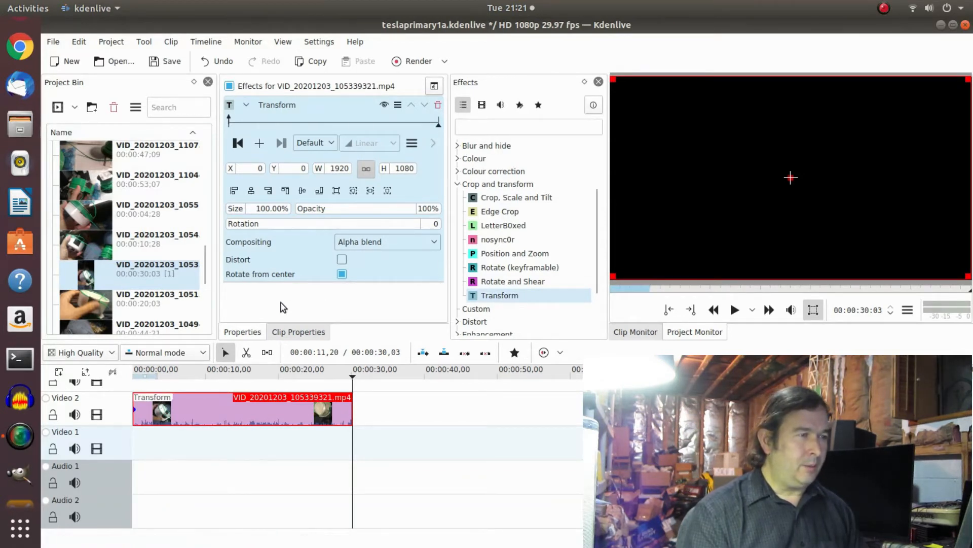
mouse_move(318, 252)
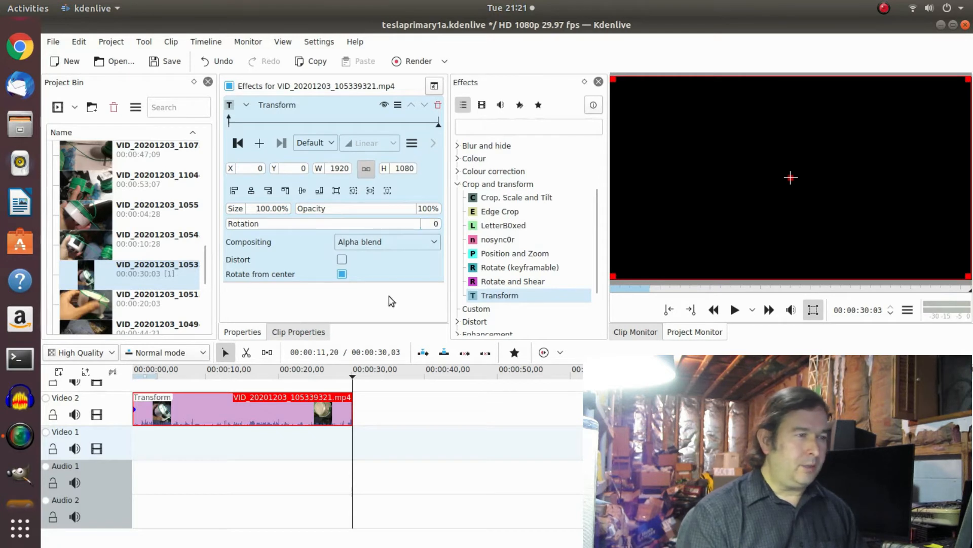
Step: Set the Transform rotation to -90 so the portrait footage turns upright in landscape
click(313, 378)
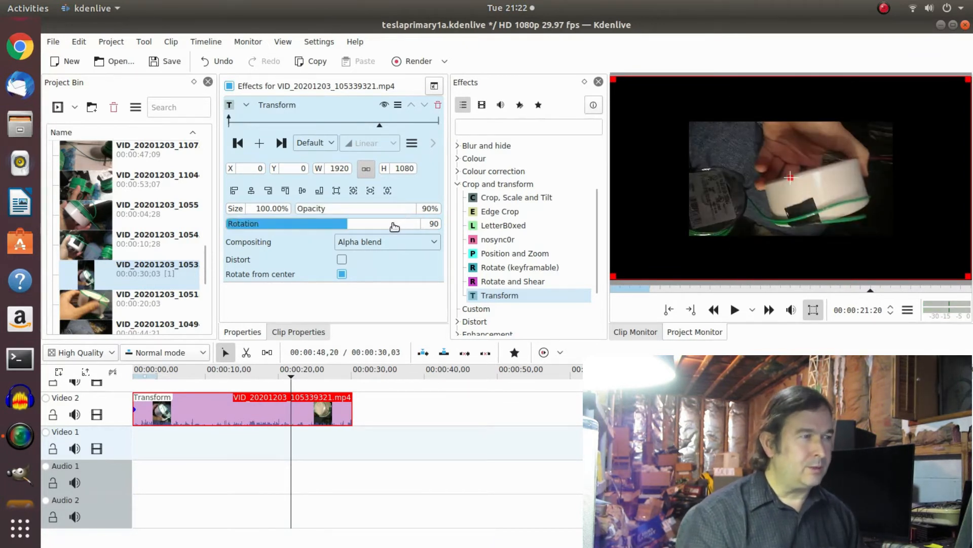
click(433, 223)
text(-90)
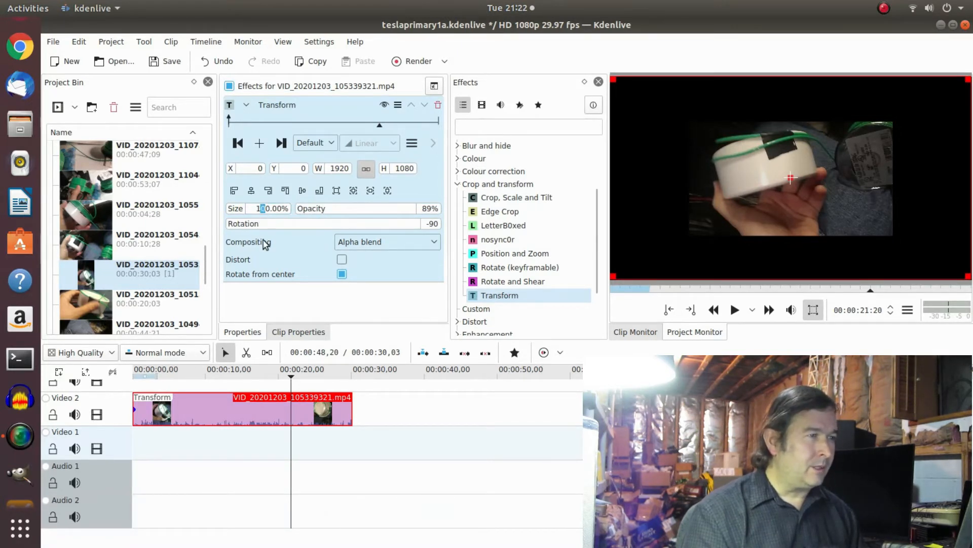
mouse_move(272, 260)
text(150)
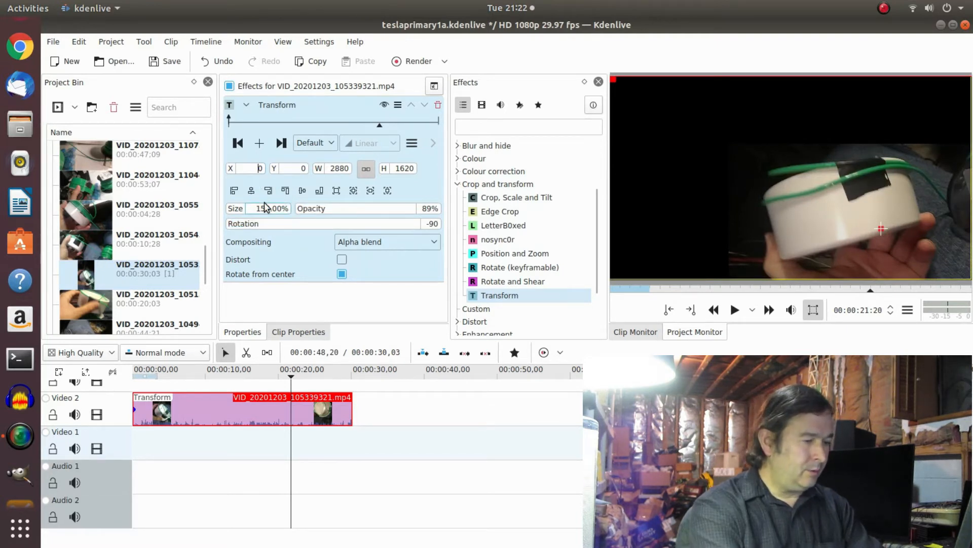
Step: Offset the clip's position, entering -200 and then -300 for the horizontal value
text(-200)
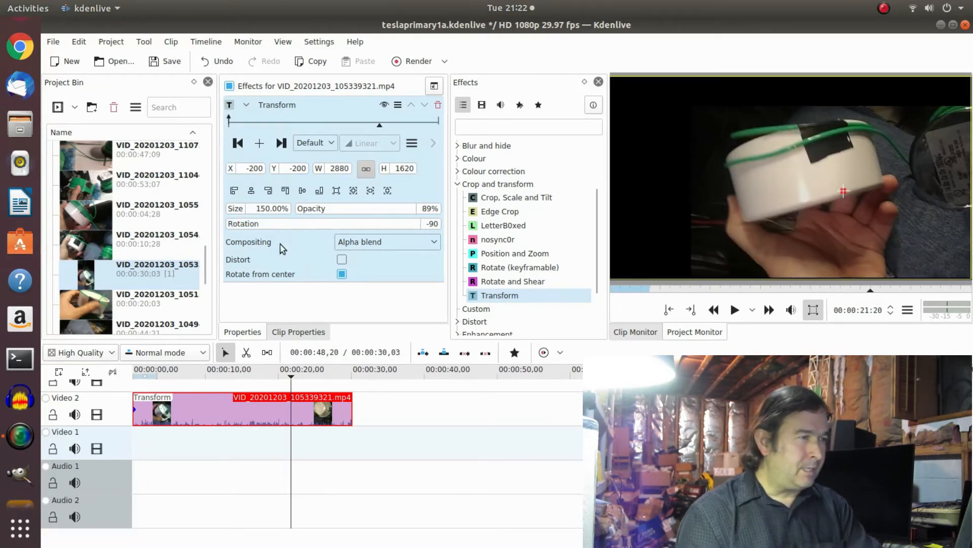
triple_click(252, 168)
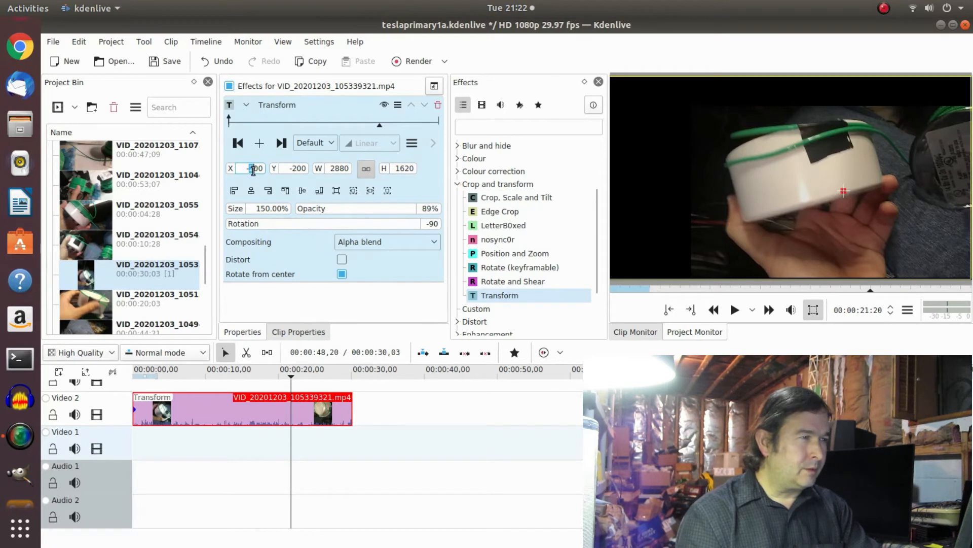
text(-300)
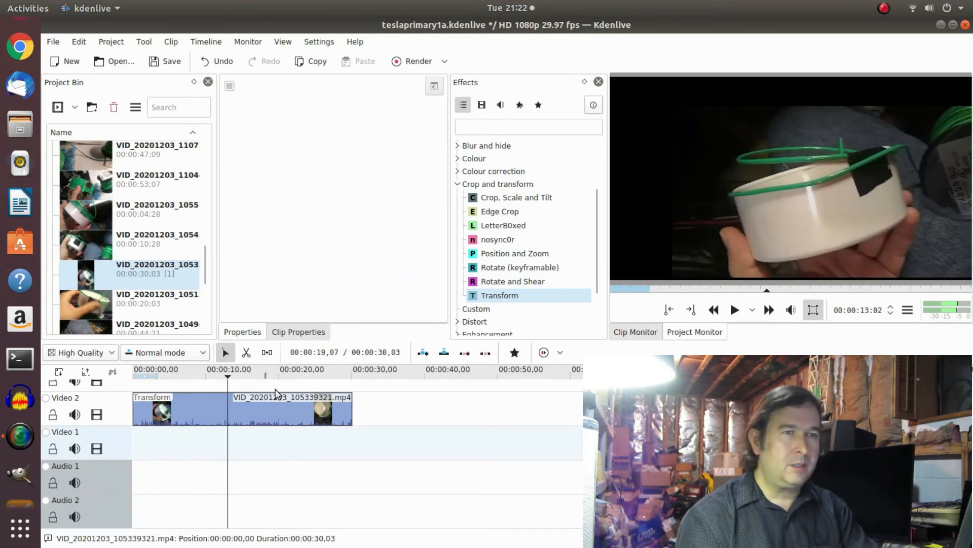
Step: Check the end of the clip in the monitor and reselect the position value to adjust it further
click(310, 369)
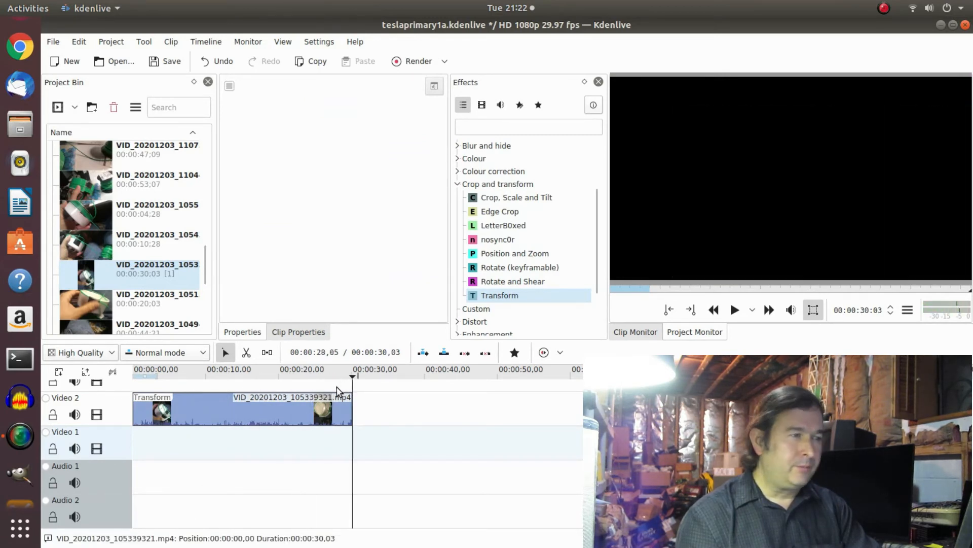
click(318, 378)
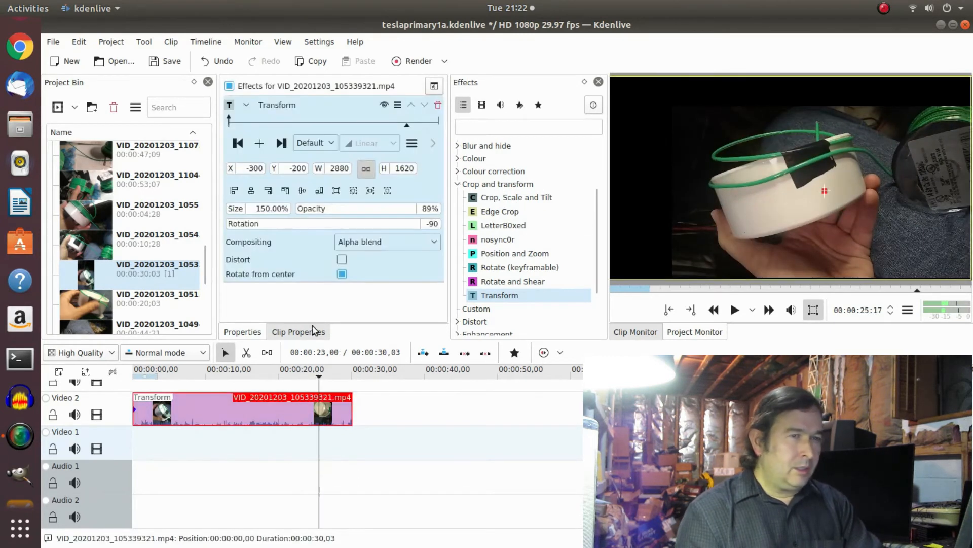
triple_click(252, 168)
text(-400)
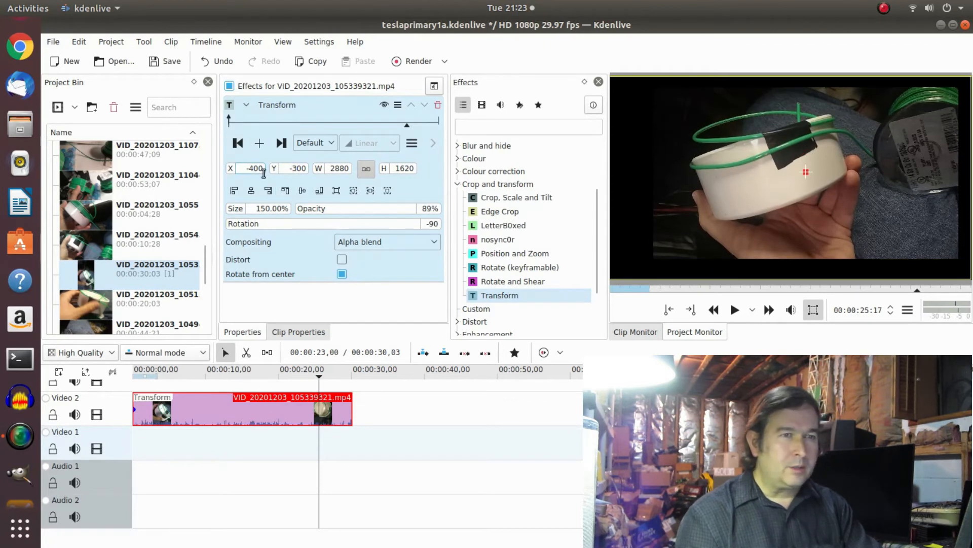
mouse_move(905, 270)
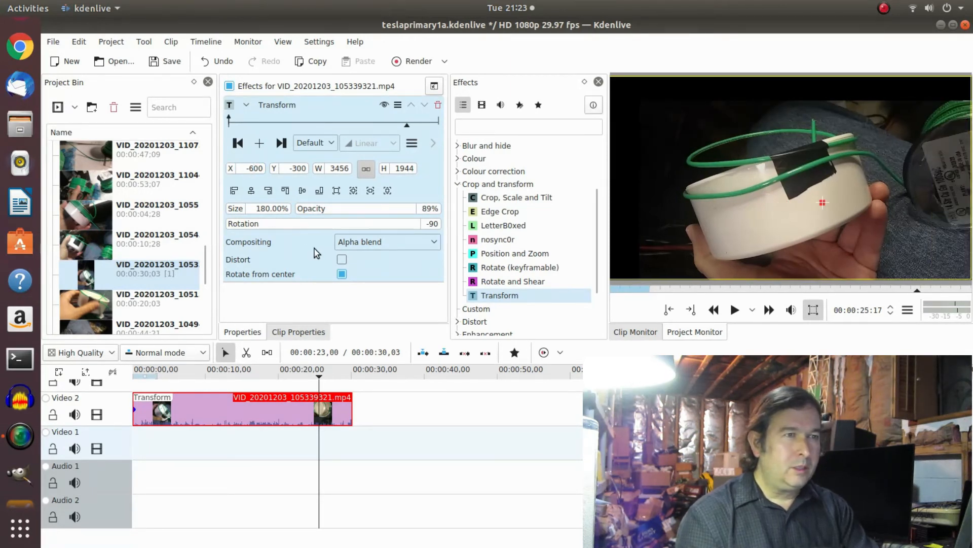
mouse_move(827, 94)
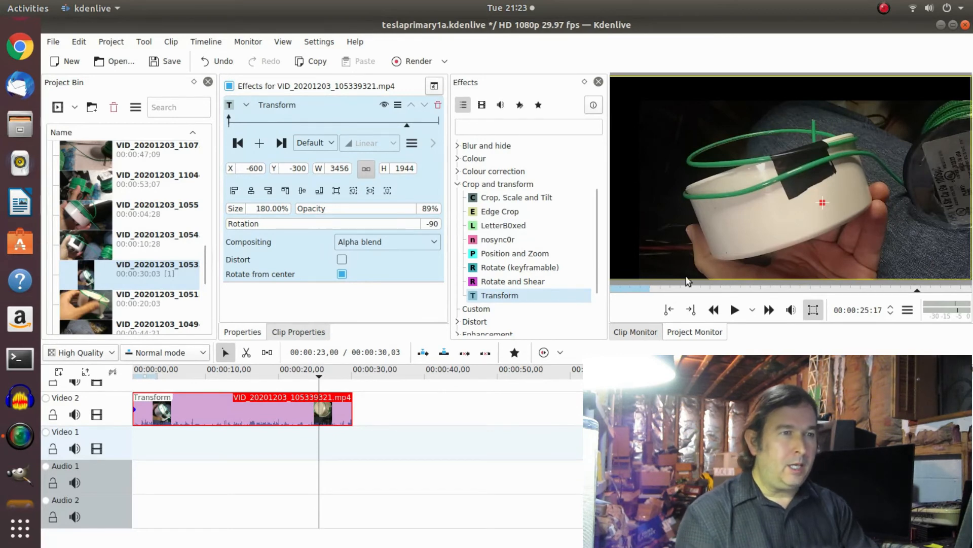
mouse_move(710, 283)
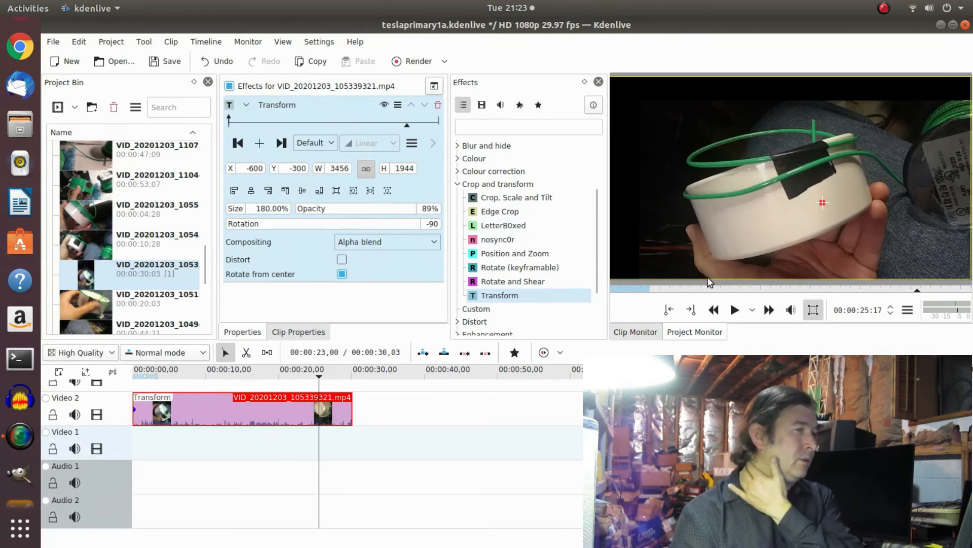
click(268, 208)
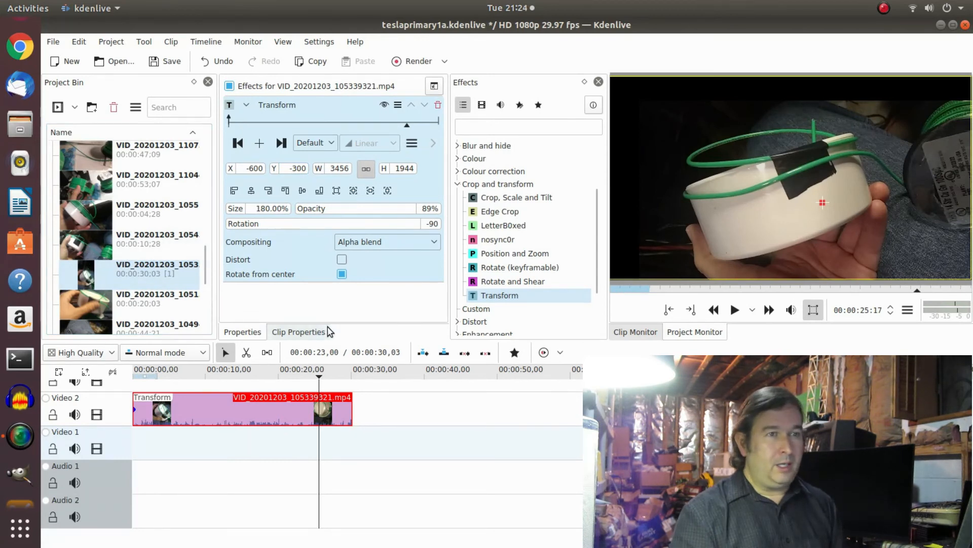
mouse_move(625, 321)
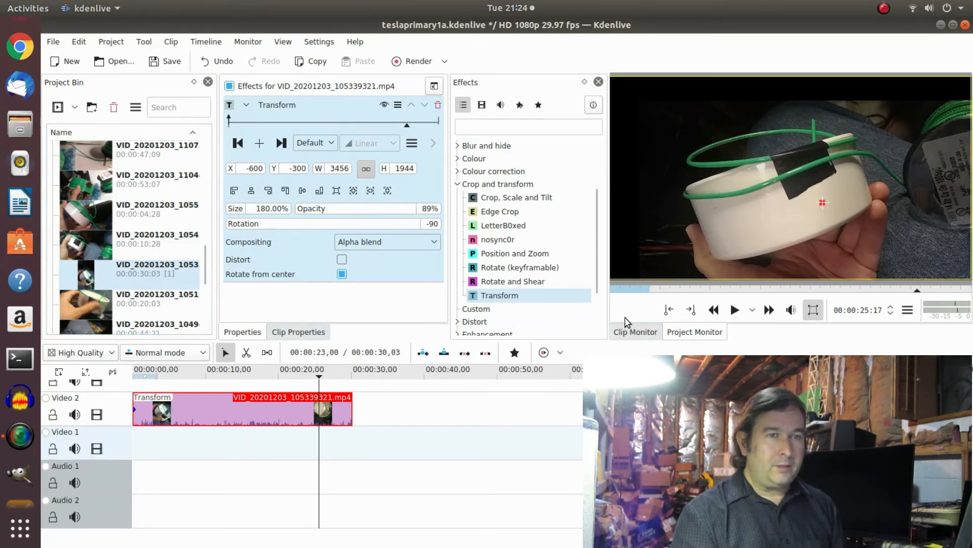
mouse_move(608, 311)
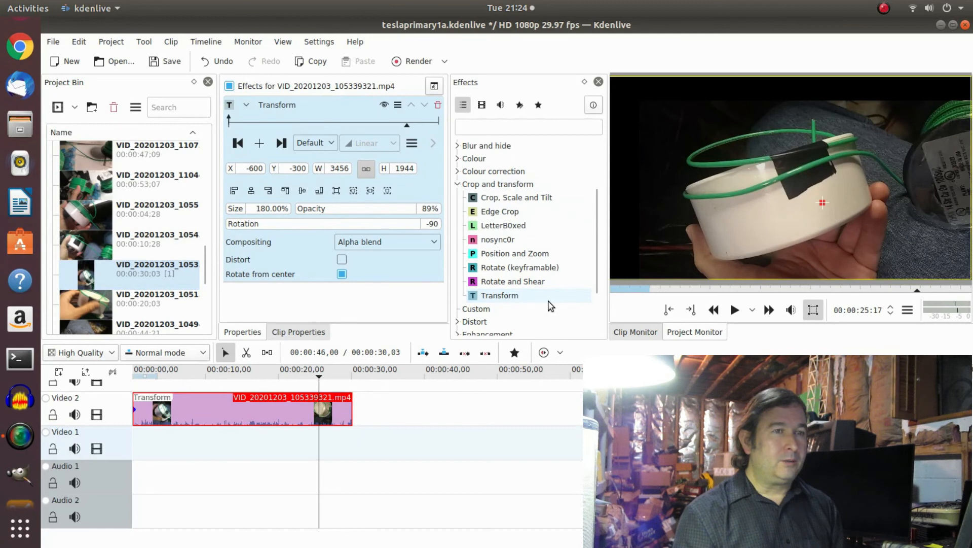
mouse_move(584, 301)
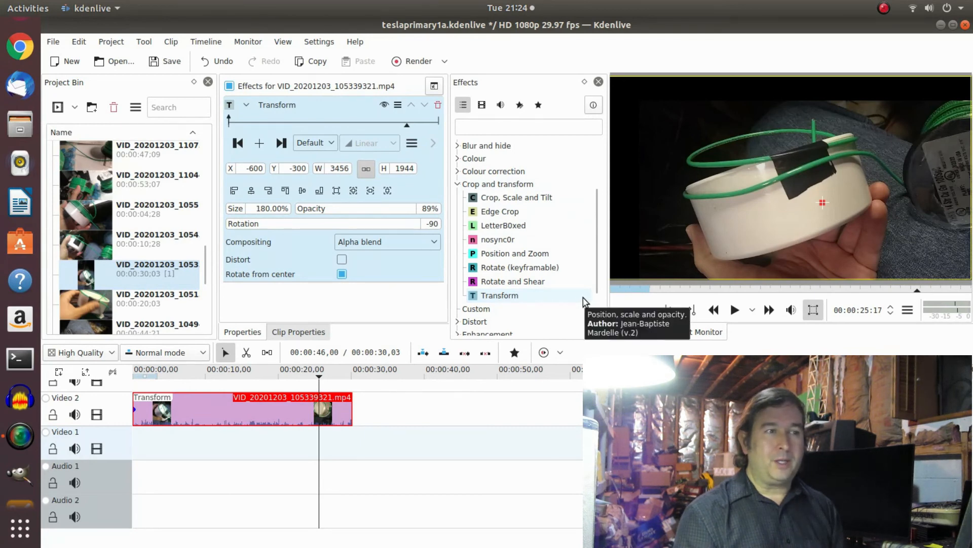